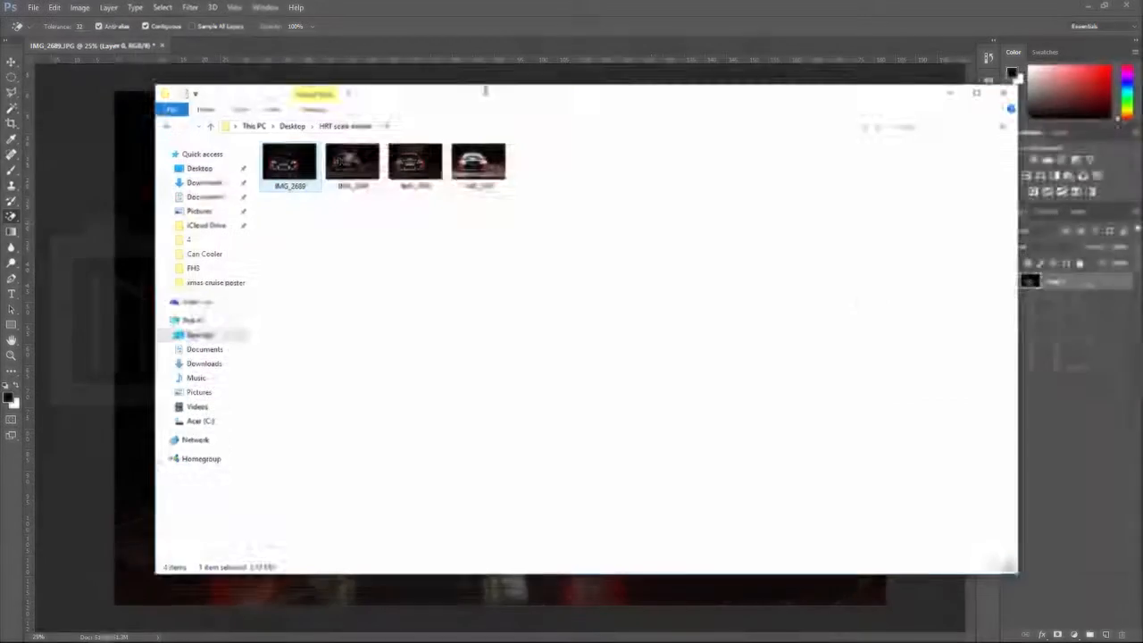
# Open the IMG_2689 car photo and confirm a black-to-transparent gradient
pyautogui.doubleClick(289, 163)
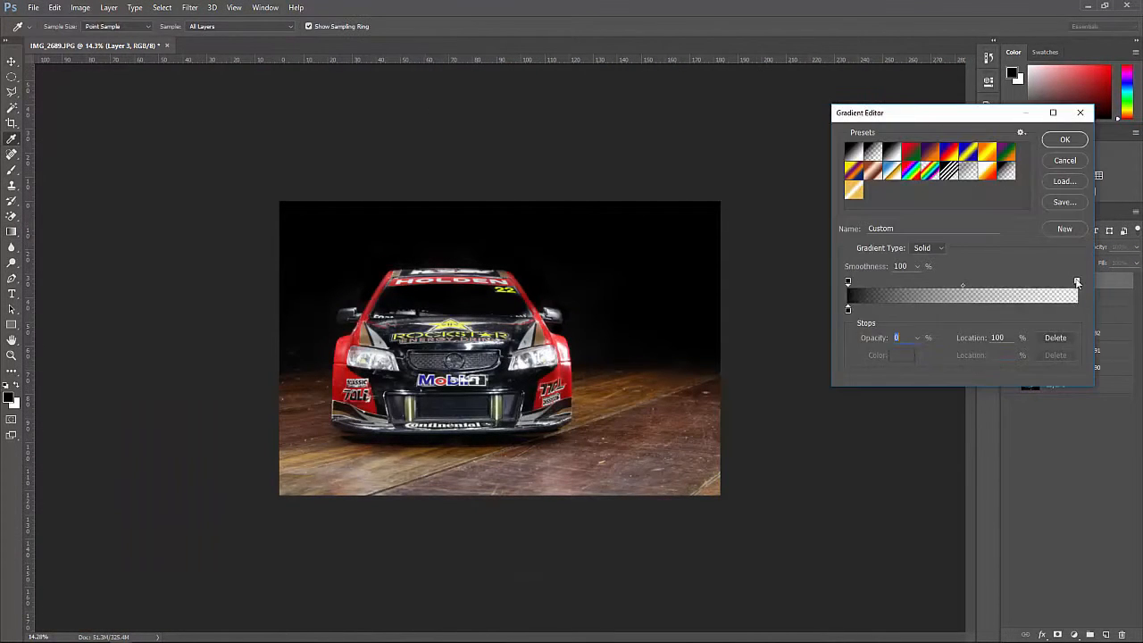
pyautogui.click(1064, 139)
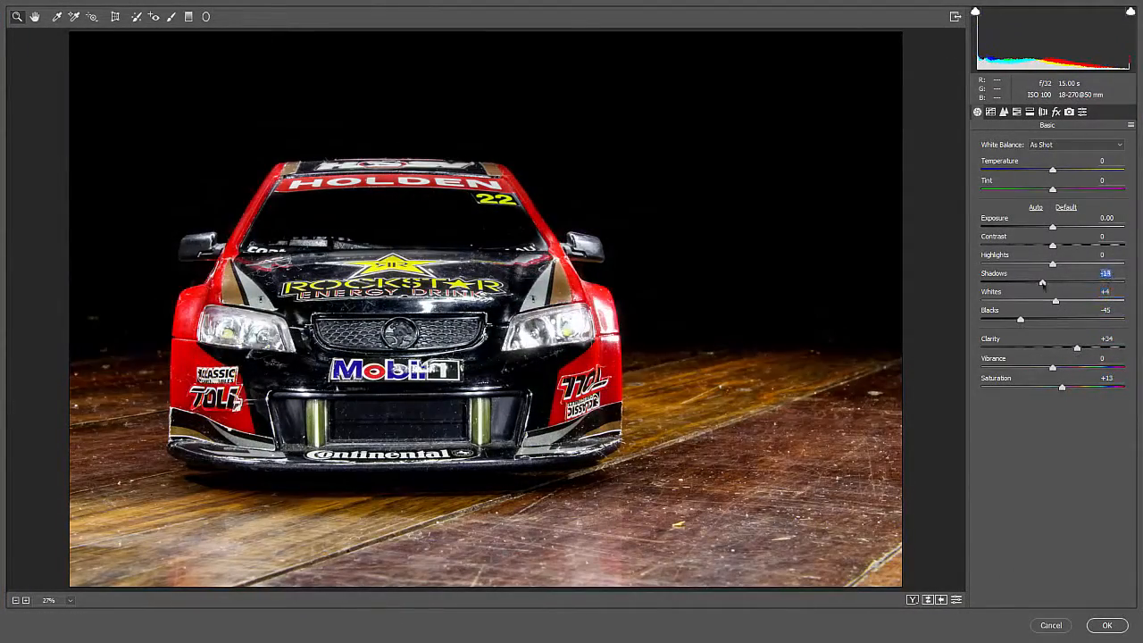
# Apply the Camera Raw tweaks: deeper blacks, more clarity and saturation
pyautogui.click(1057, 112)
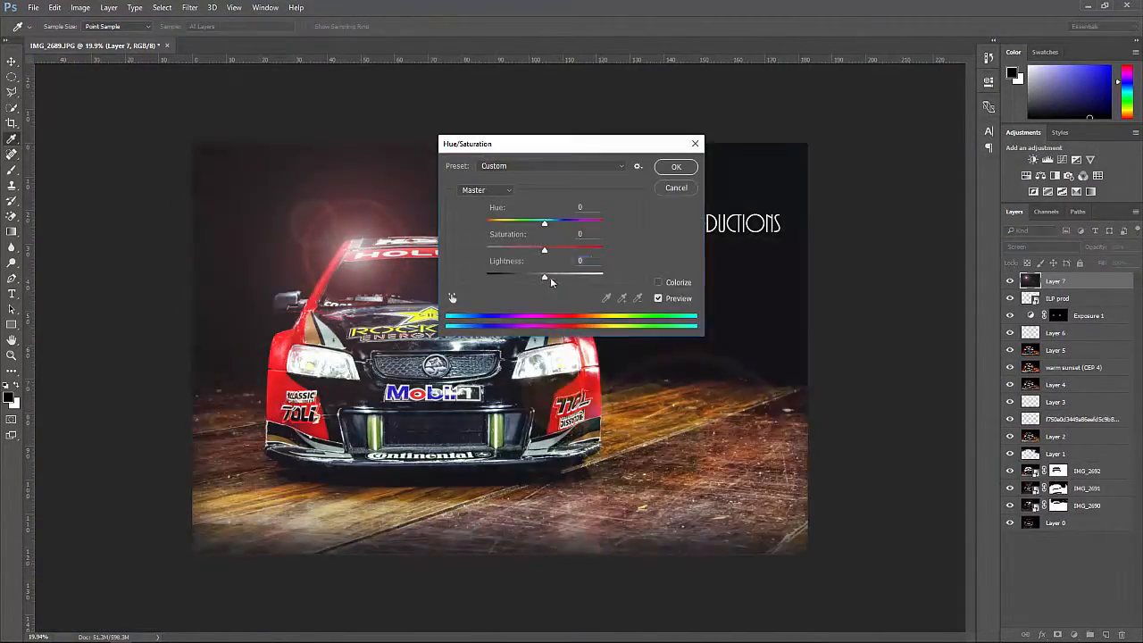
# Lower the lens flare's Hue/Saturation saturation for a whiter glow
pyautogui.click(676, 167)
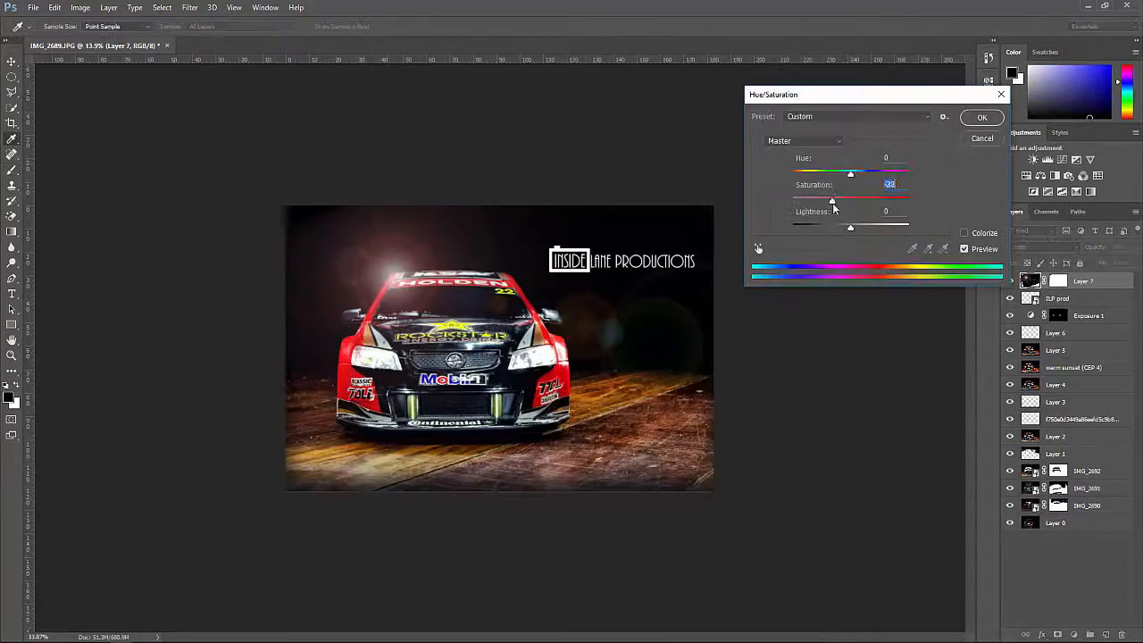
pyautogui.click(981, 117)
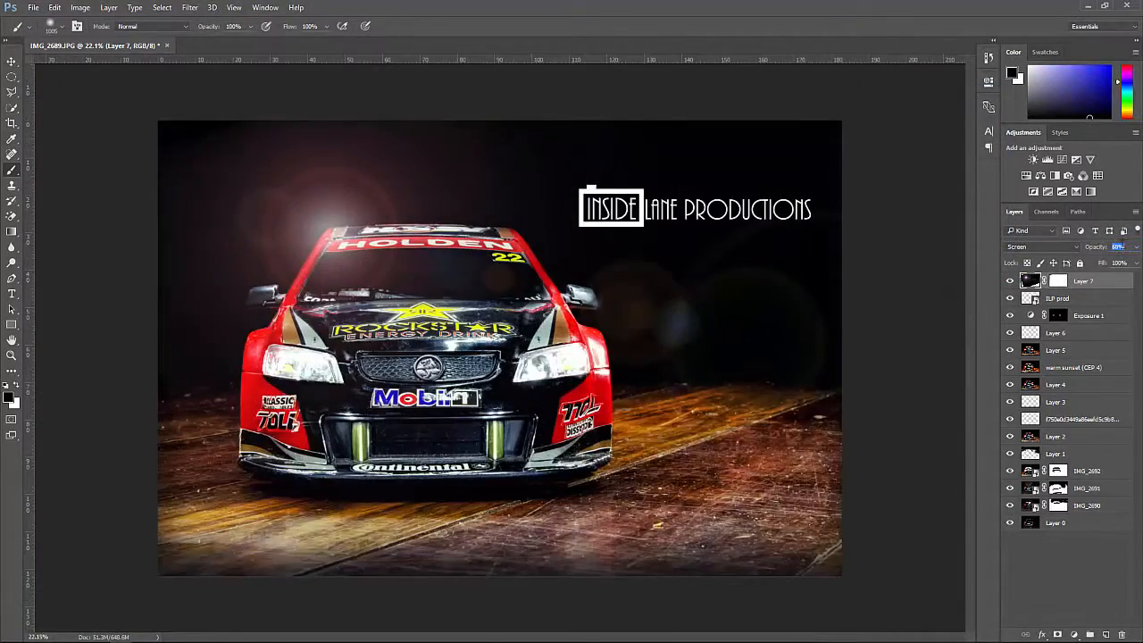